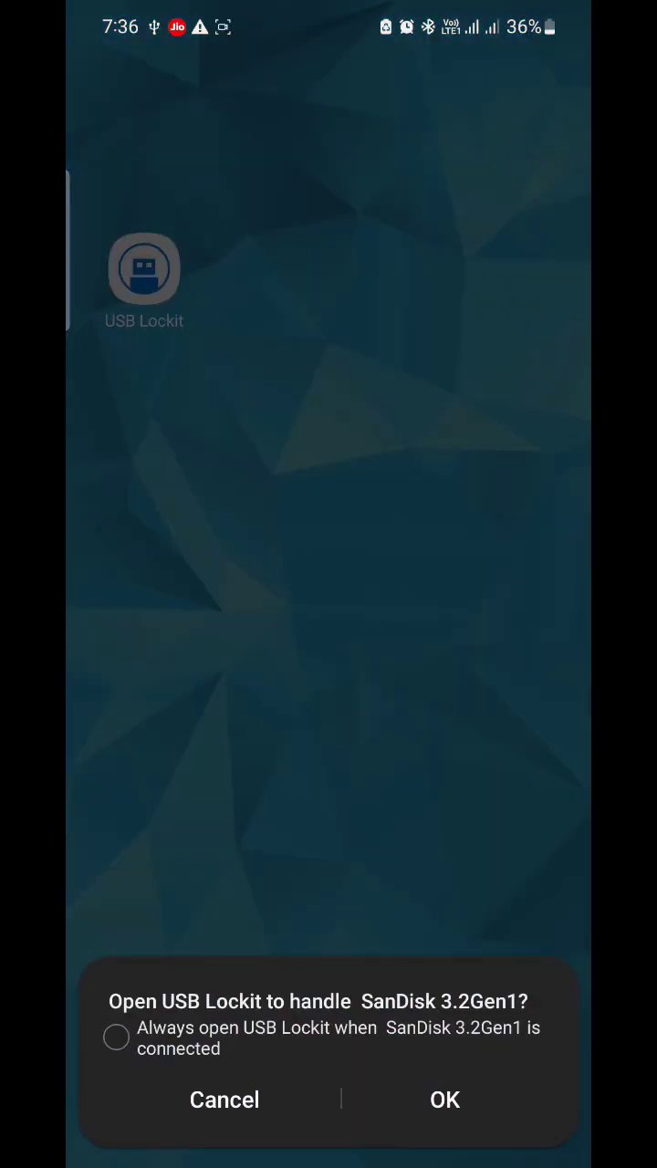
# Let USB Lockit handle the connected SanDisk 3.2Gen1 drive, shown unlocked.
pyautogui.click(446, 1099)
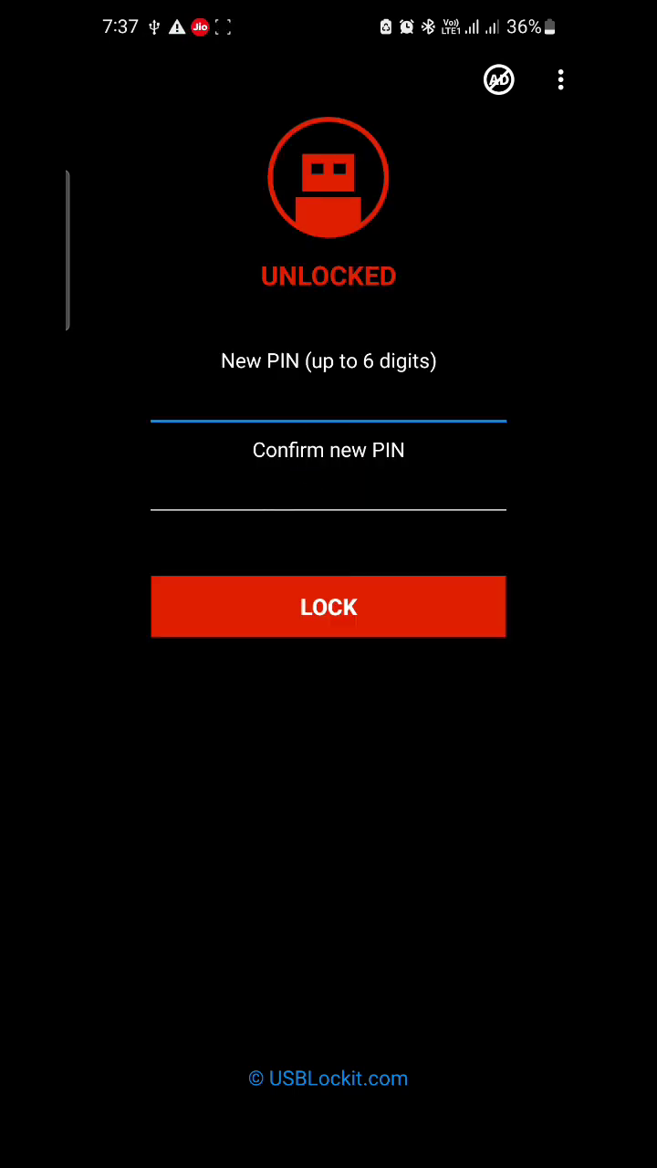
# Enter a six-digit new PIN for the drive in the New PIN field.
pyautogui.click(328, 402)
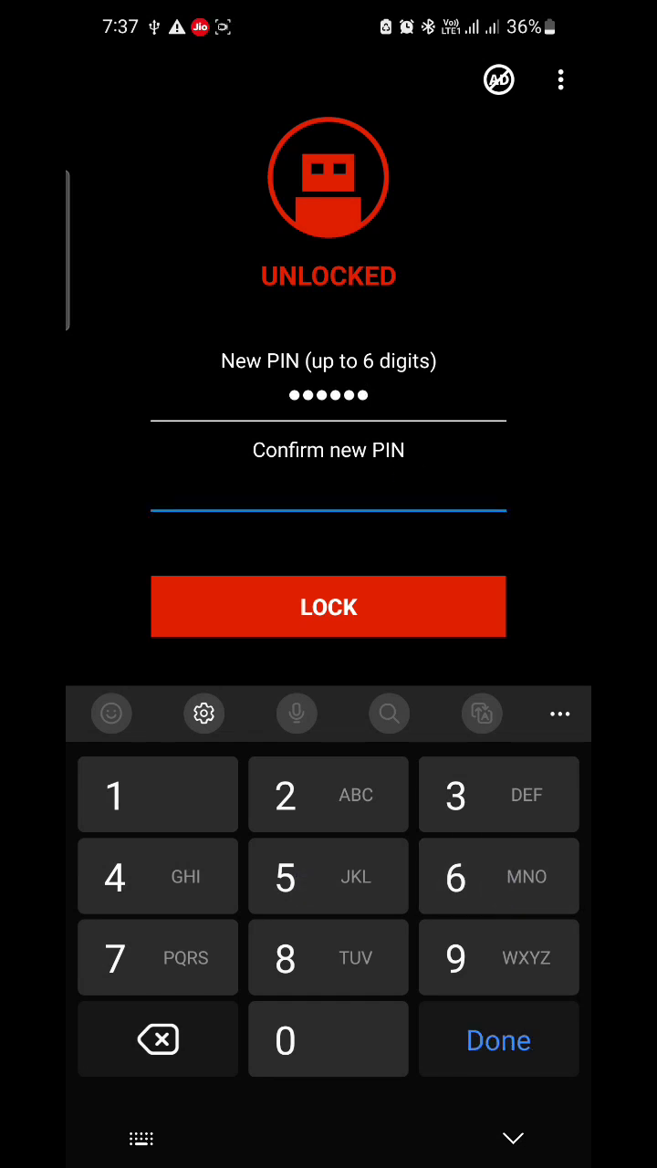
# Confirm the PIN, lock the SanDisk drive, and reopen the reconnected drive, now locked.
pyautogui.click(115, 876)
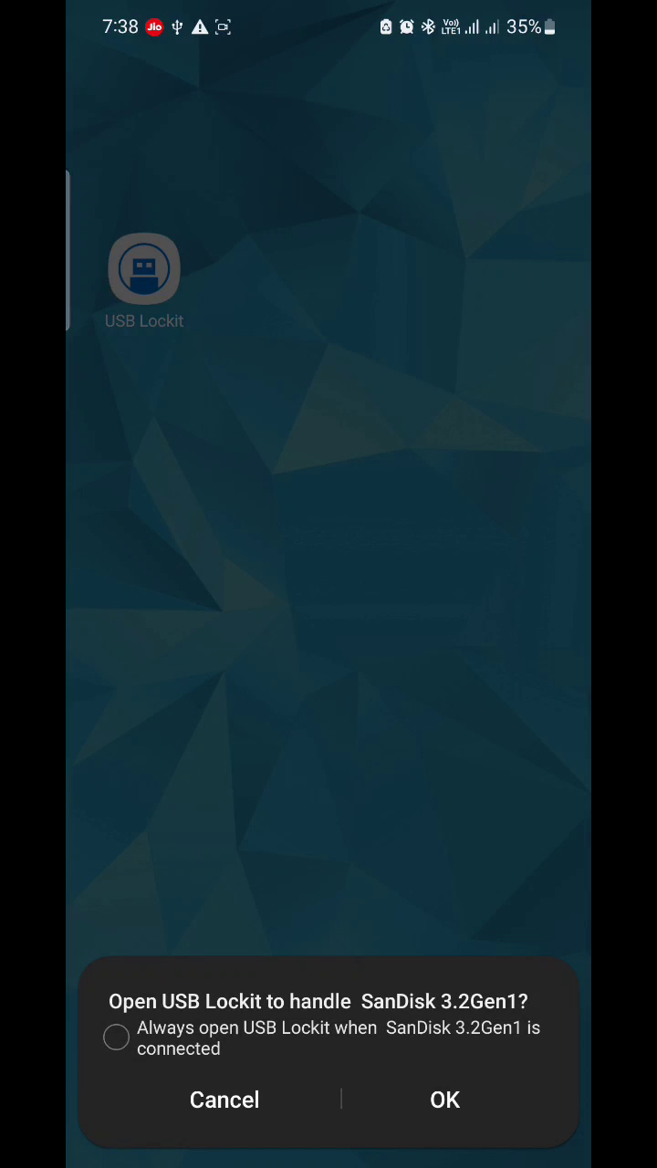
pyautogui.click(445, 1098)
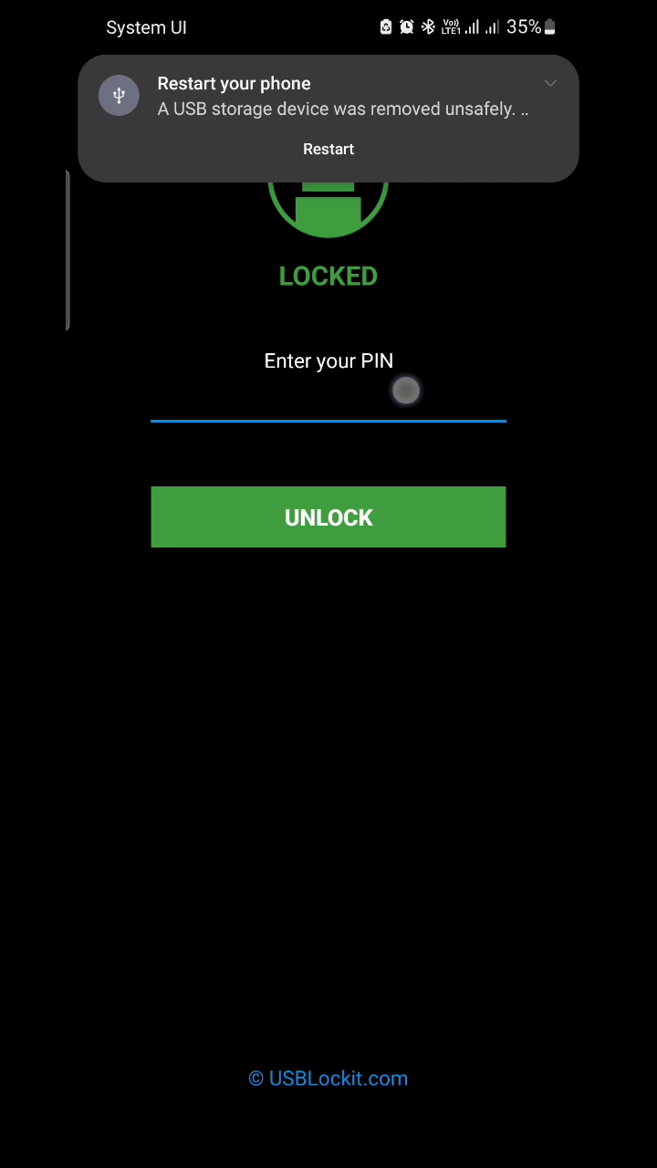
# Enter the six-digit PIN and unlock the SanDisk drive again.
pyautogui.click(328, 402)
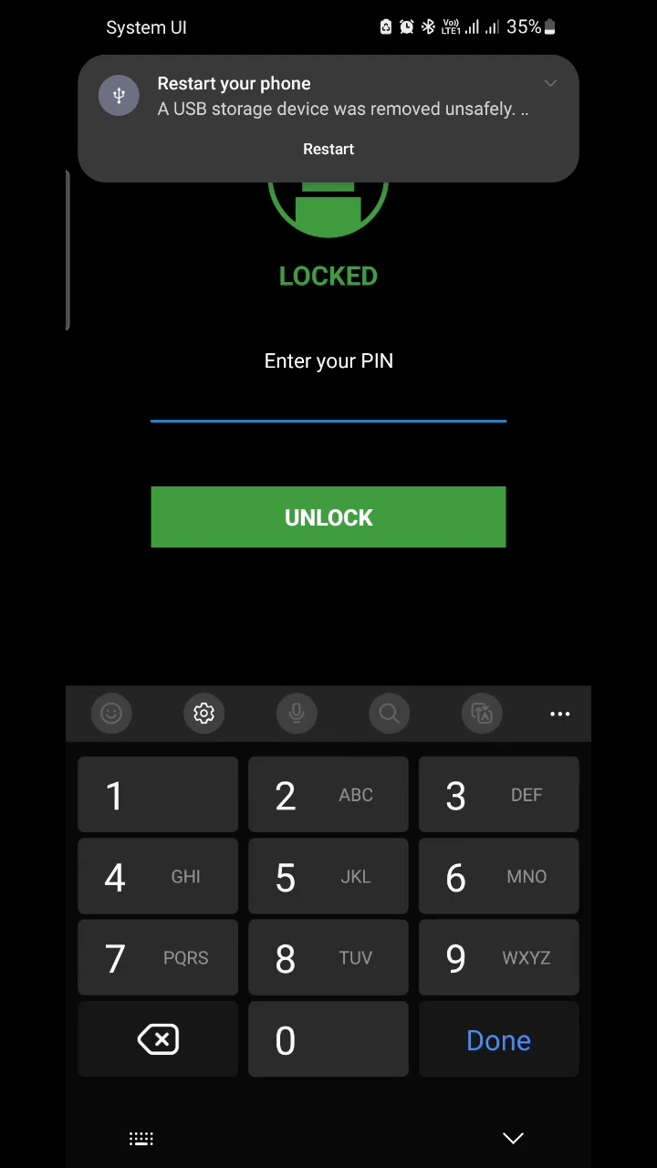
pyautogui.click(498, 876)
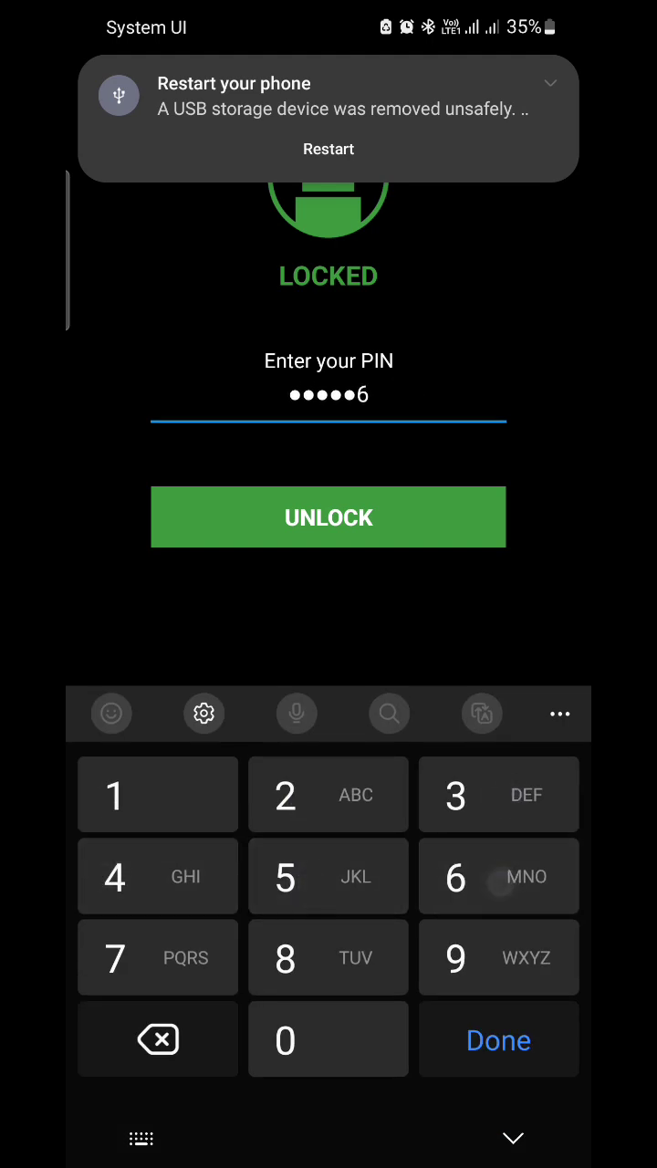
pyautogui.click(329, 517)
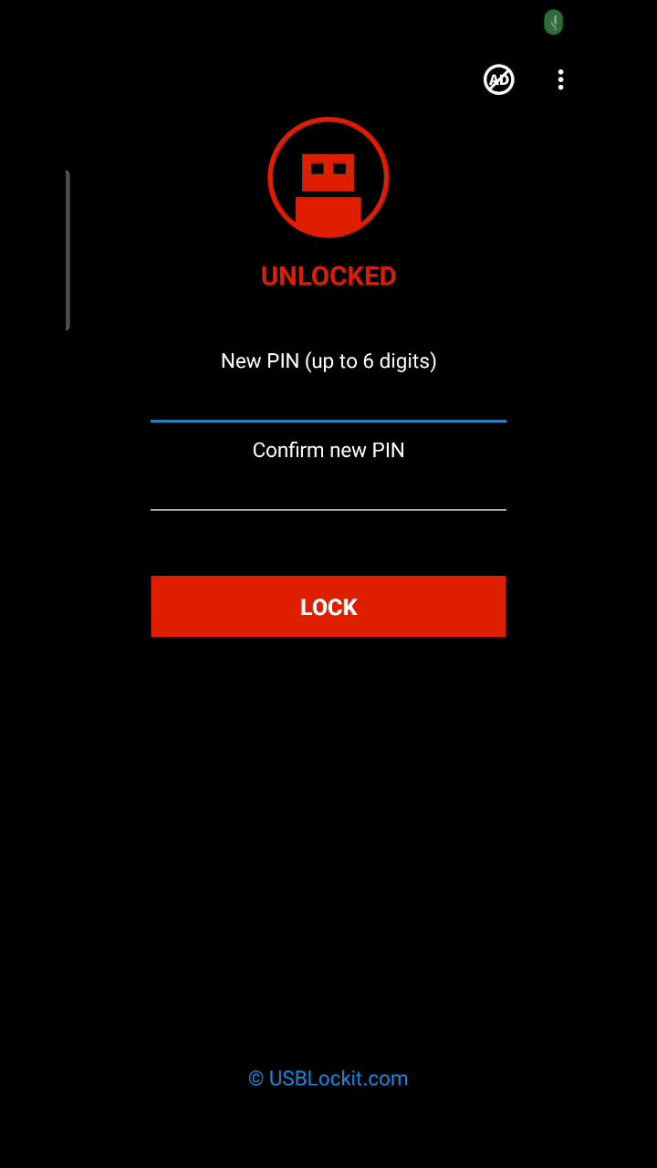